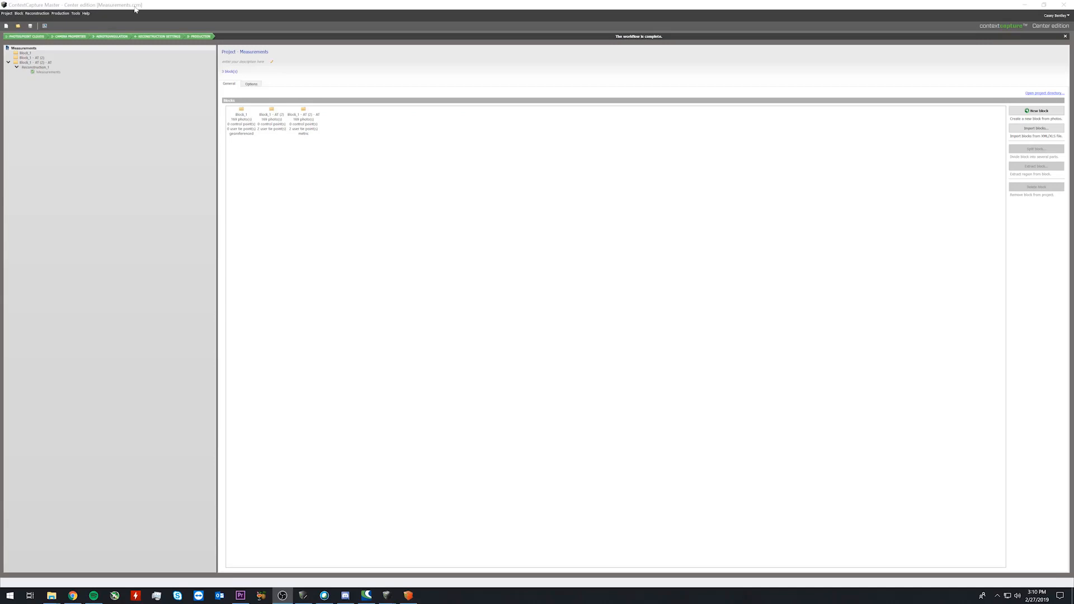
Create a new empty block and import the selected campus building photos into it.
click(18, 13)
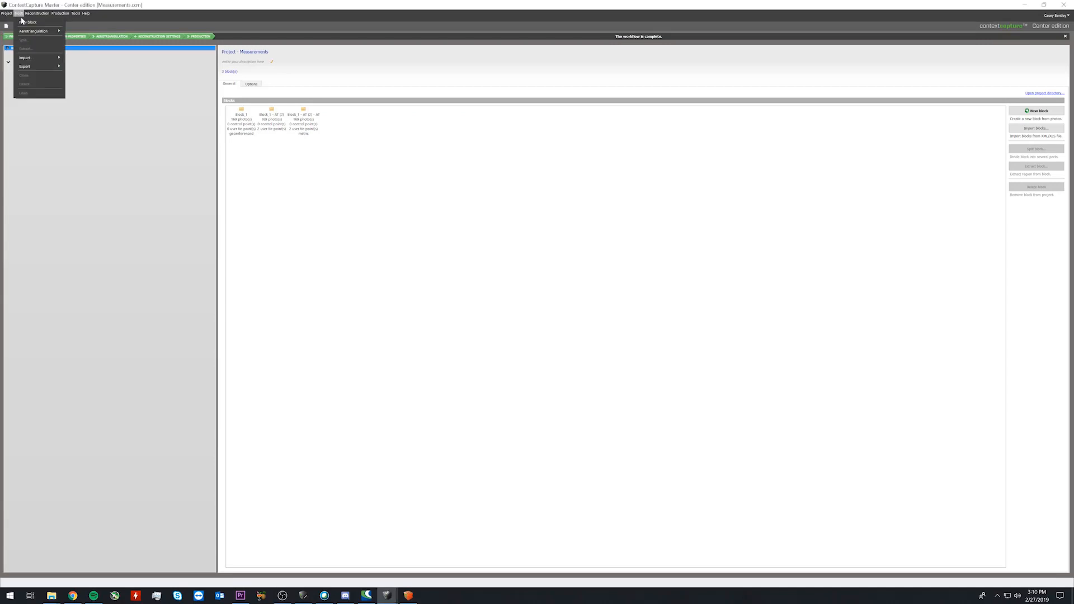
click(30, 21)
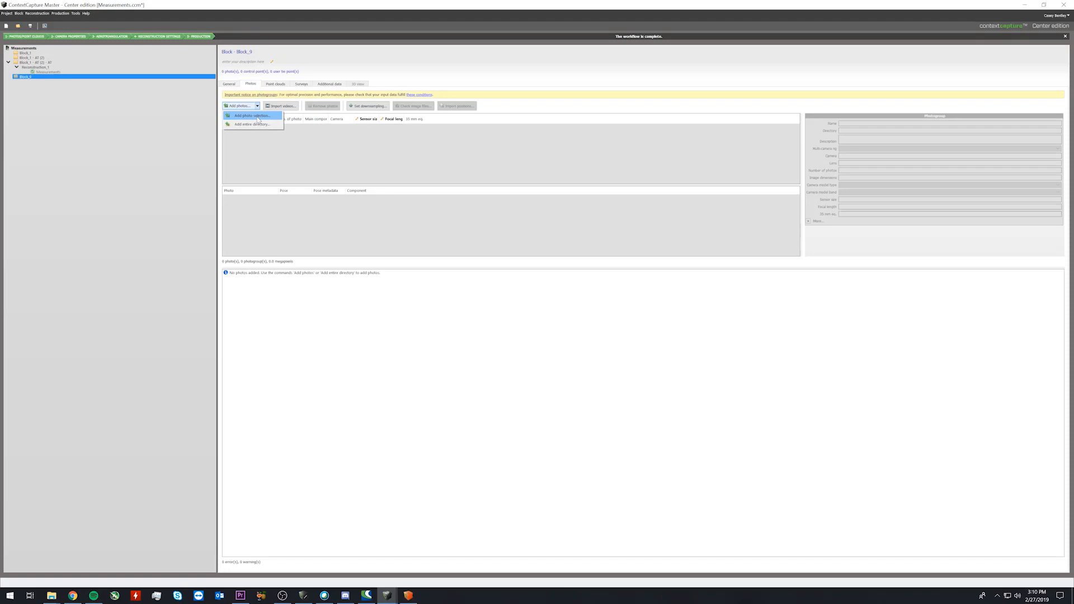
click(251, 115)
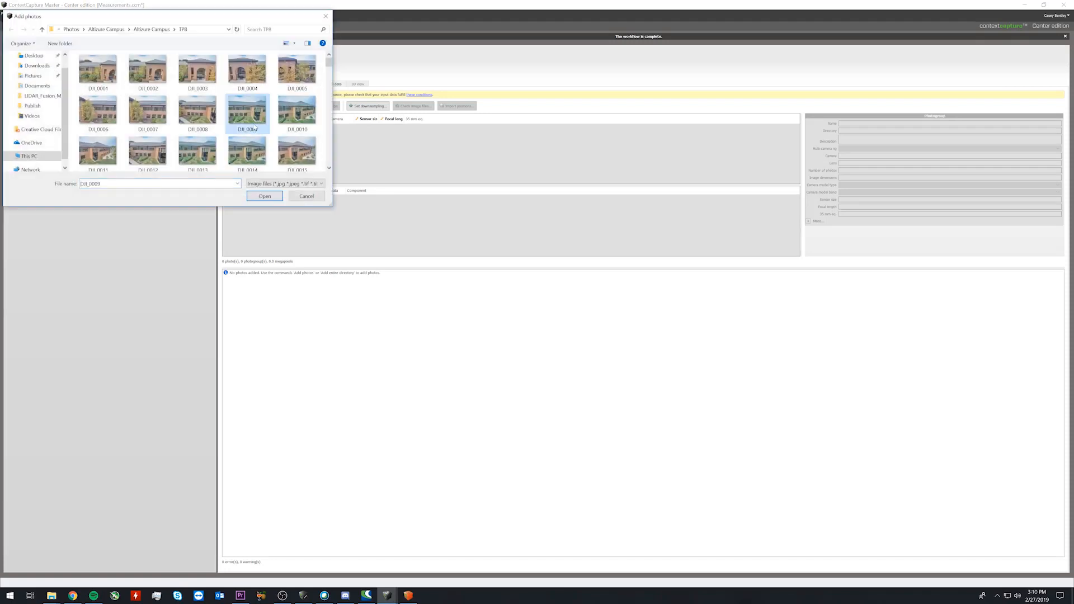
click(265, 196)
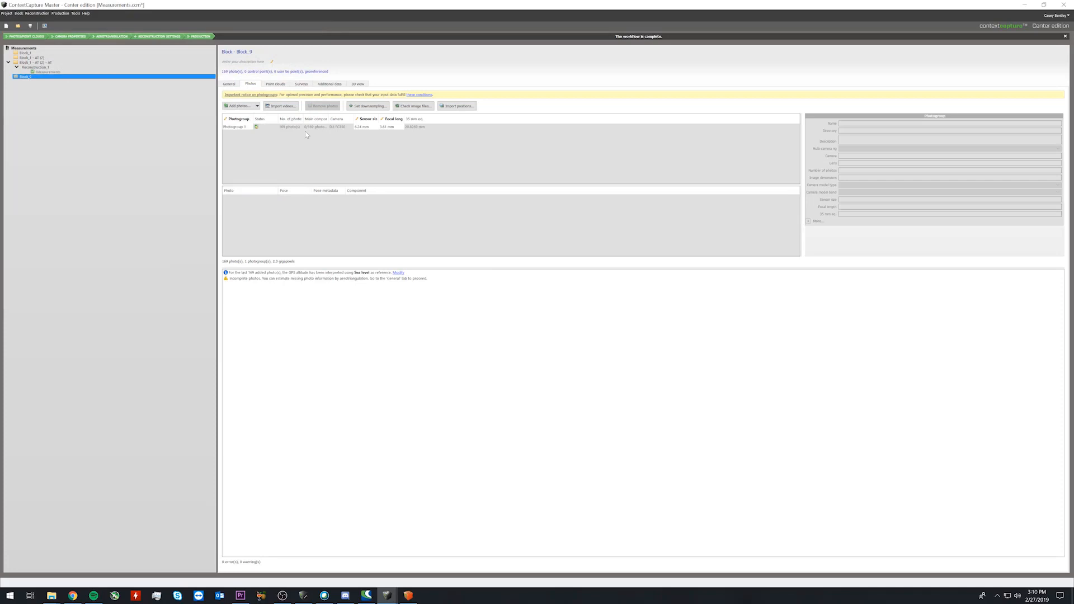
Clear the pose data from Photogroup 1 so every photo's position is unknown.
right_click(234, 127)
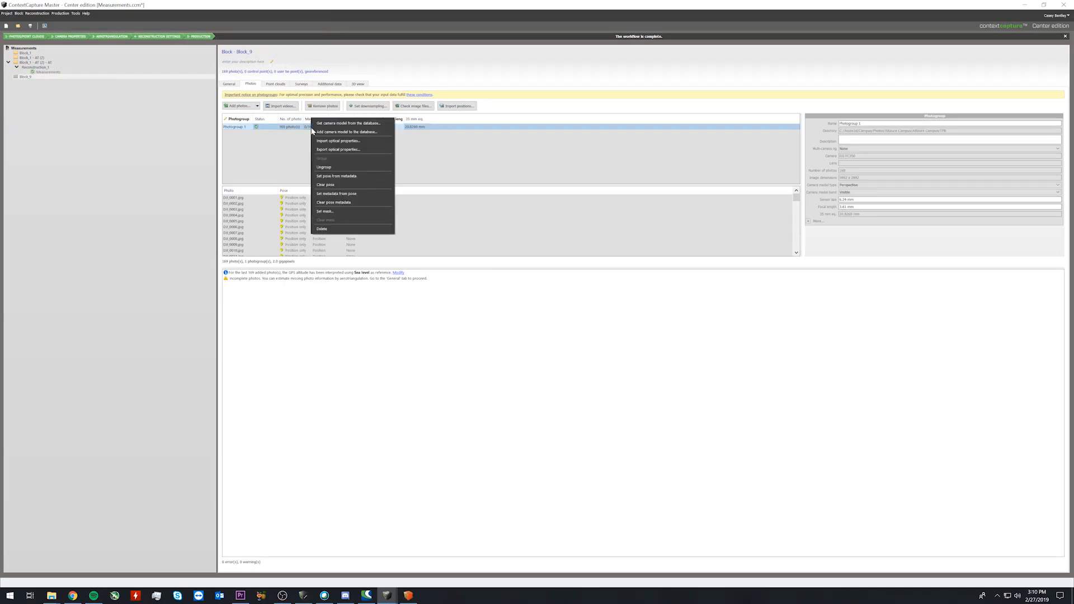
mouse_move(346, 202)
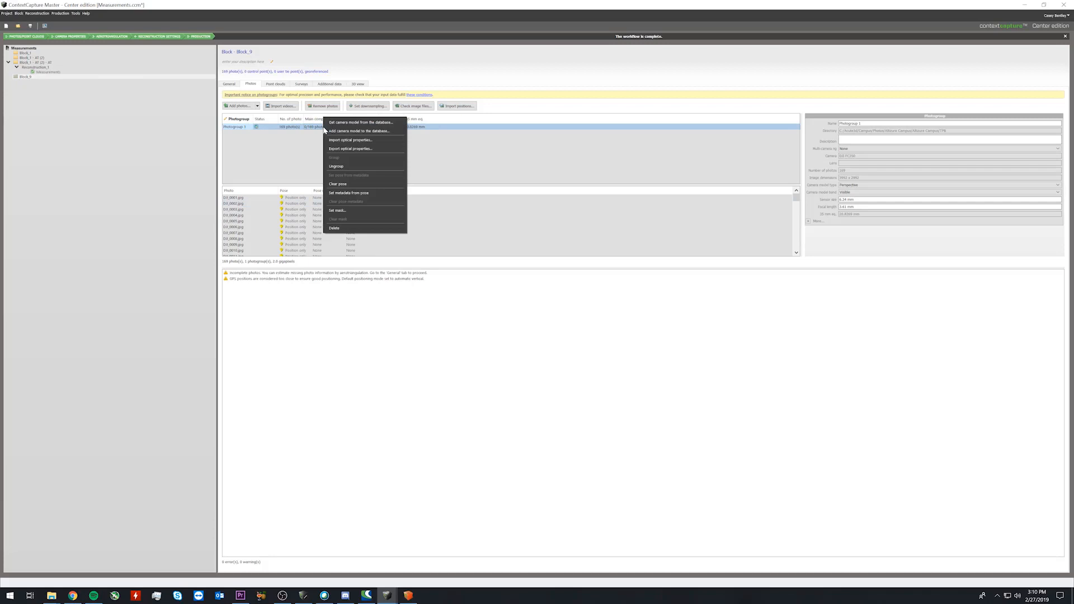
click(338, 183)
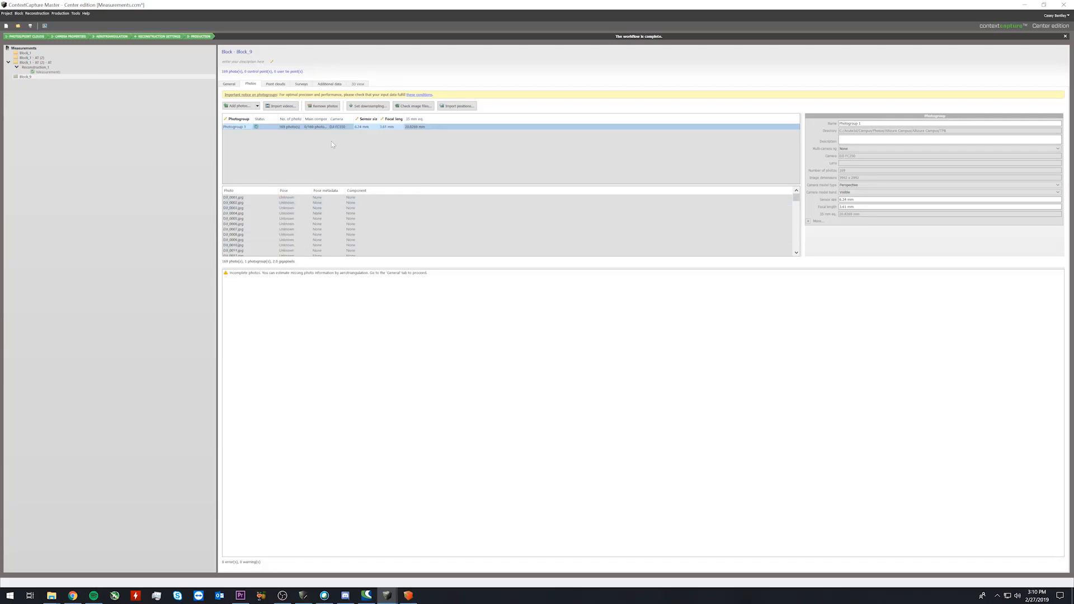
mouse_move(318, 97)
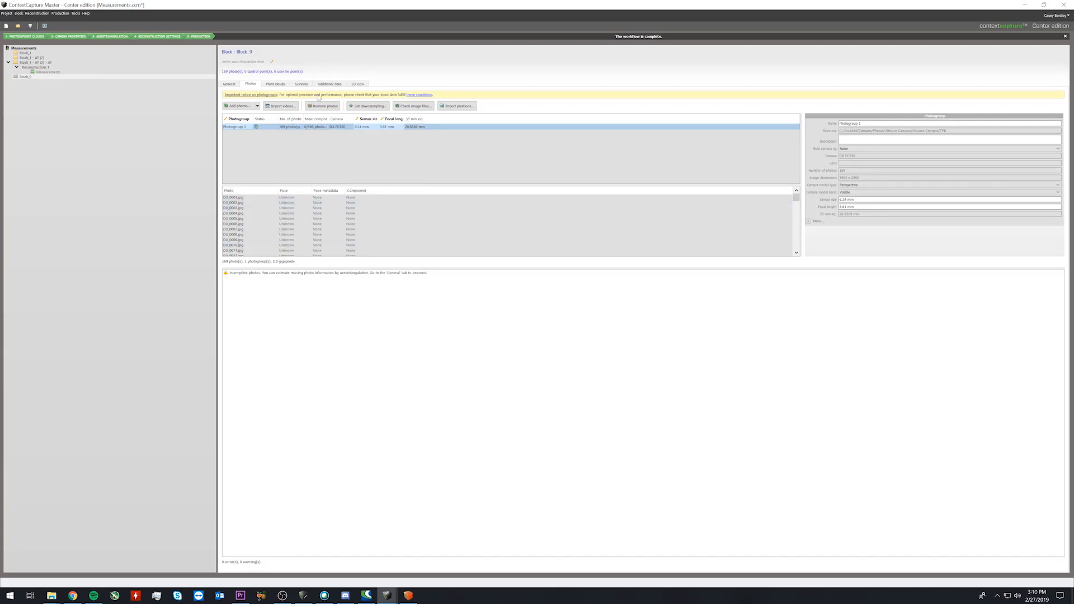
On the Surveys view, add User Tie Point 1 and User Tie Point 2.
click(301, 83)
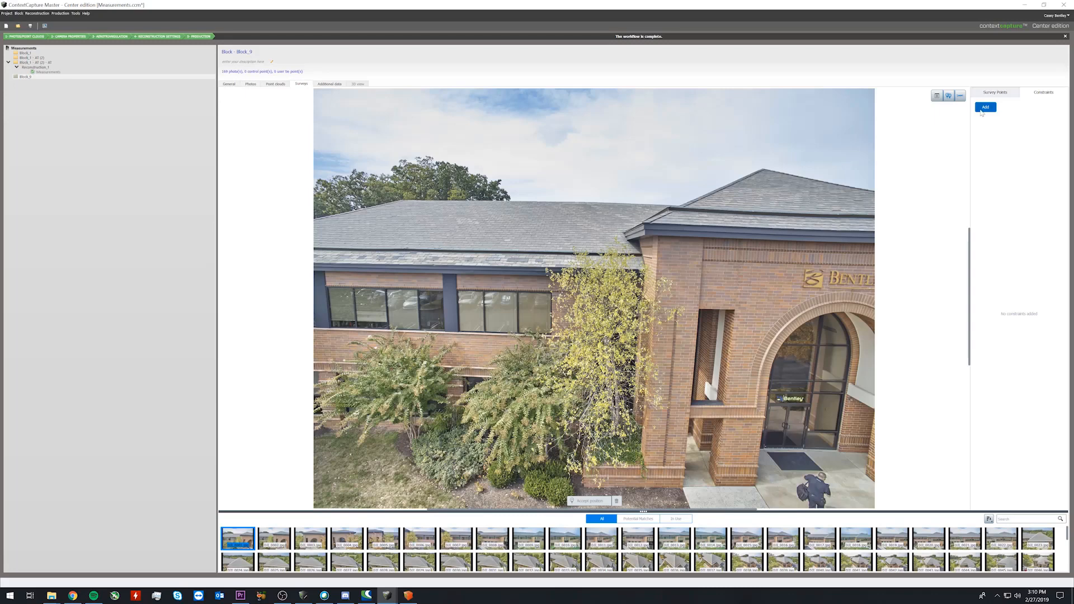
click(985, 107)
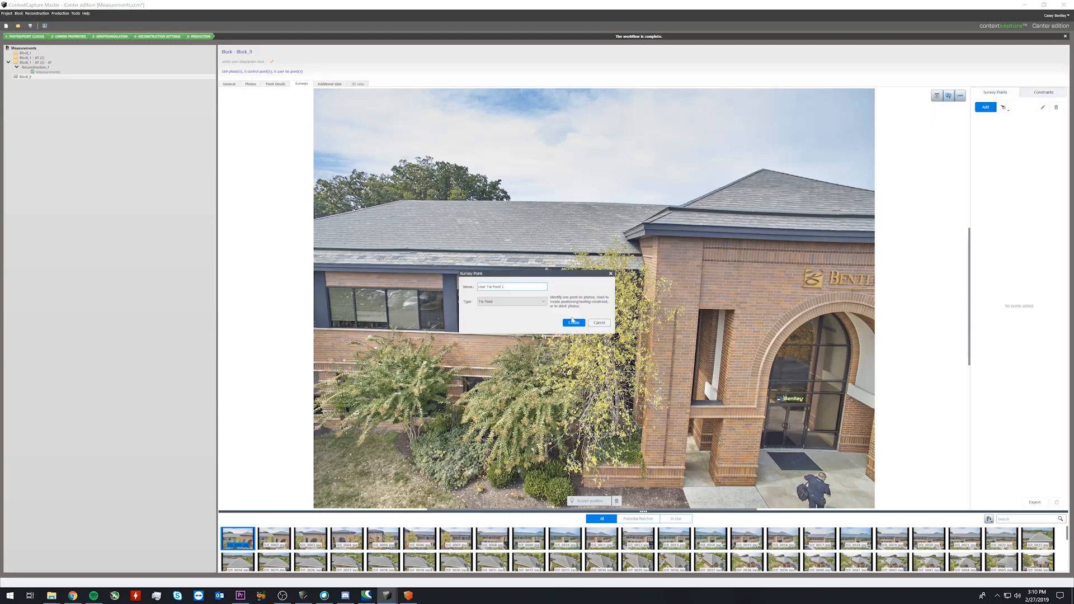
click(574, 323)
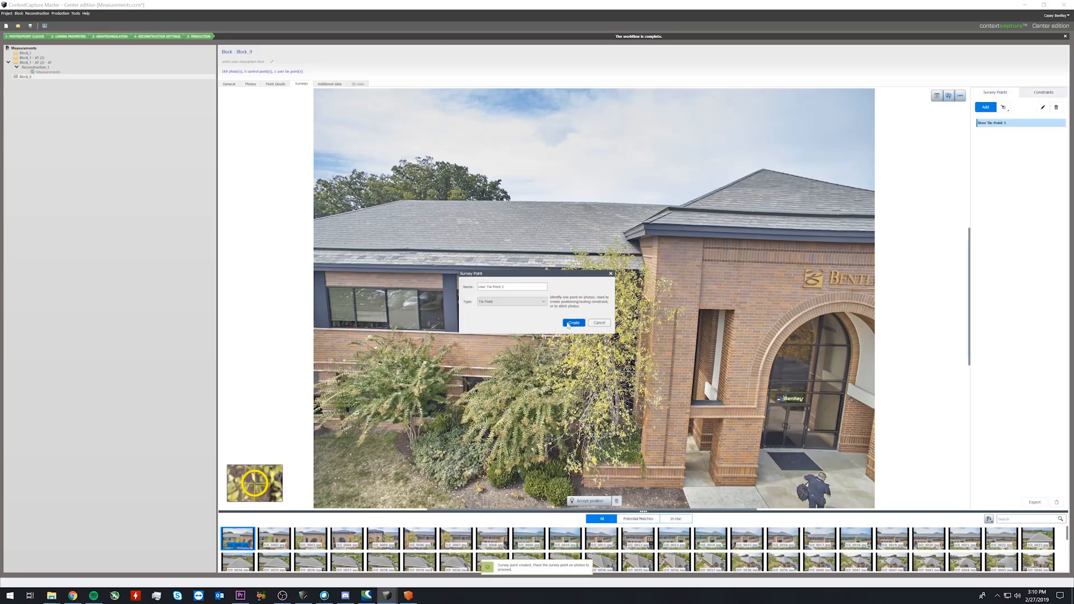
click(573, 323)
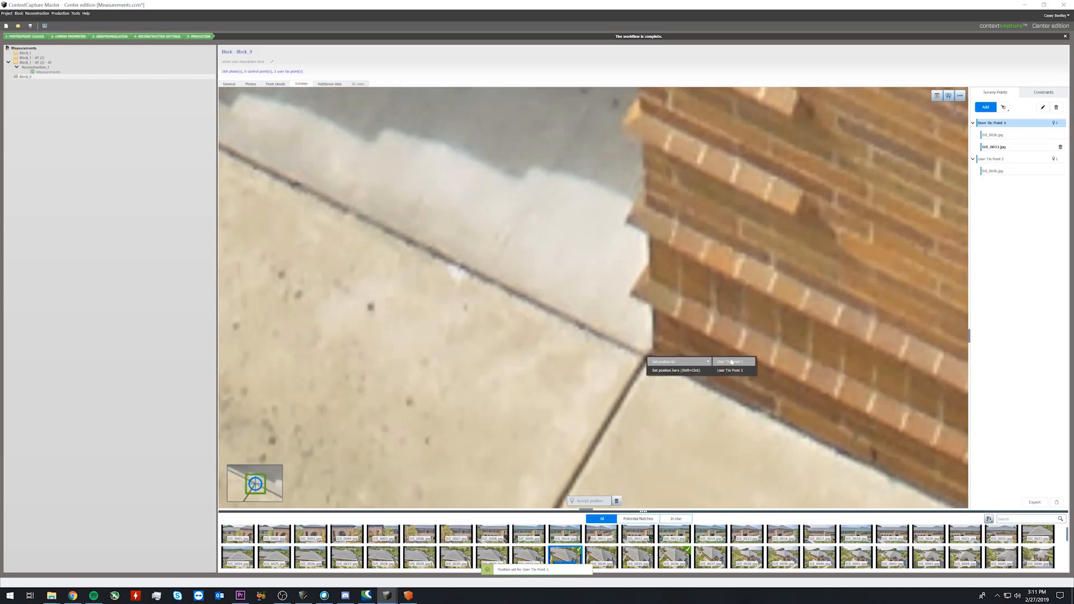
Mark the two tie points at the patio wall corners across the photos.
click(729, 361)
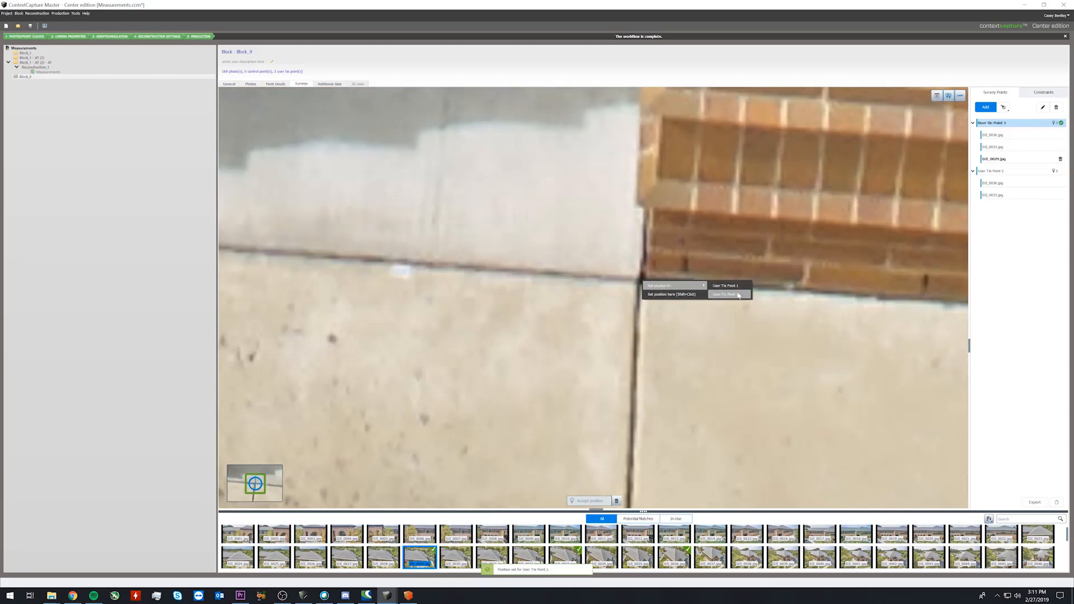
click(722, 293)
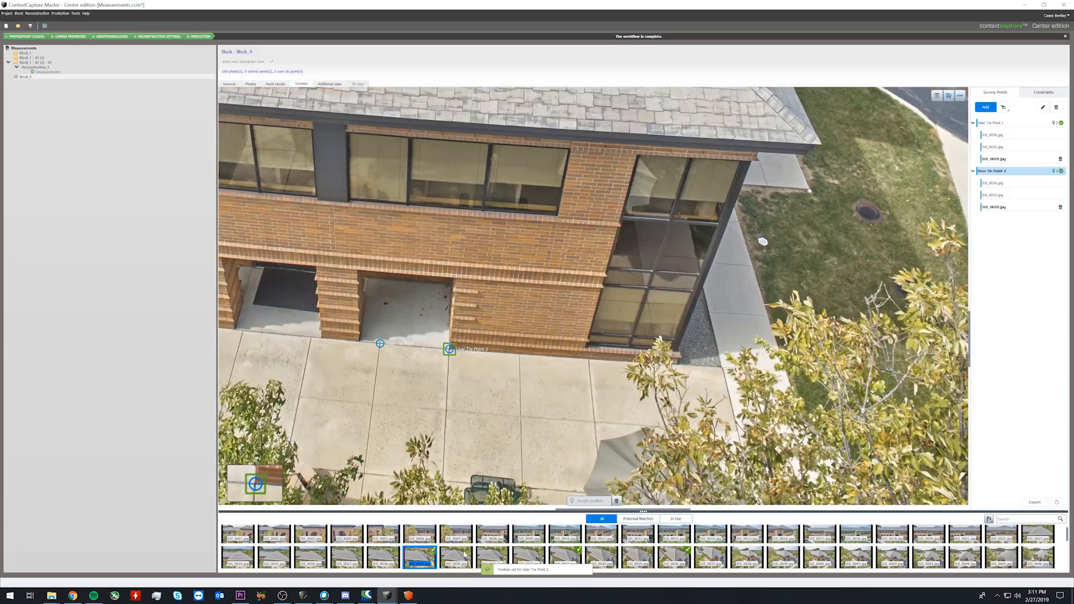
click(564, 556)
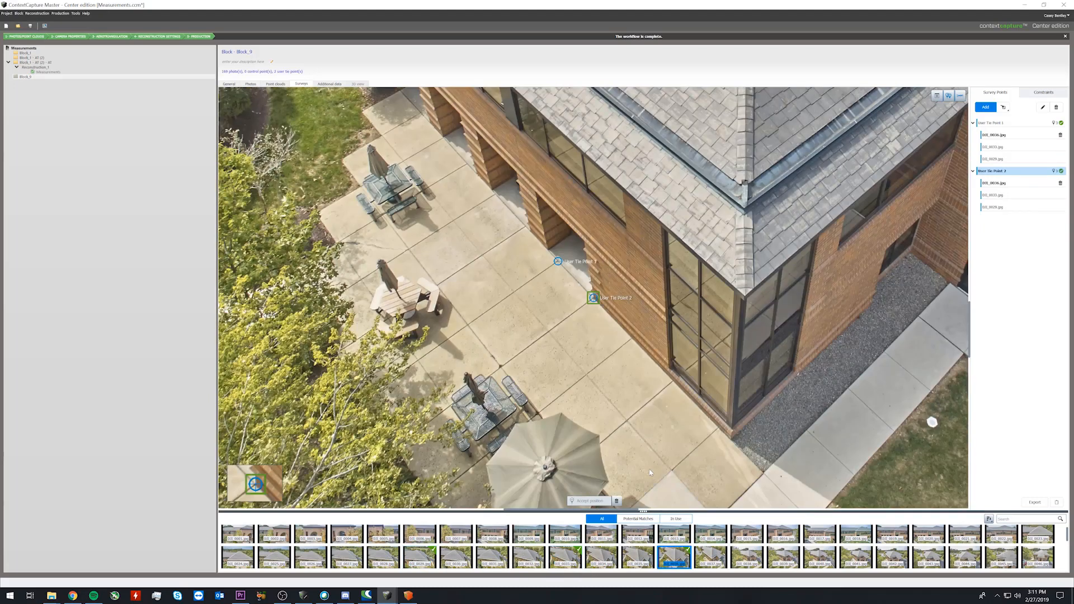
mouse_move(406, 192)
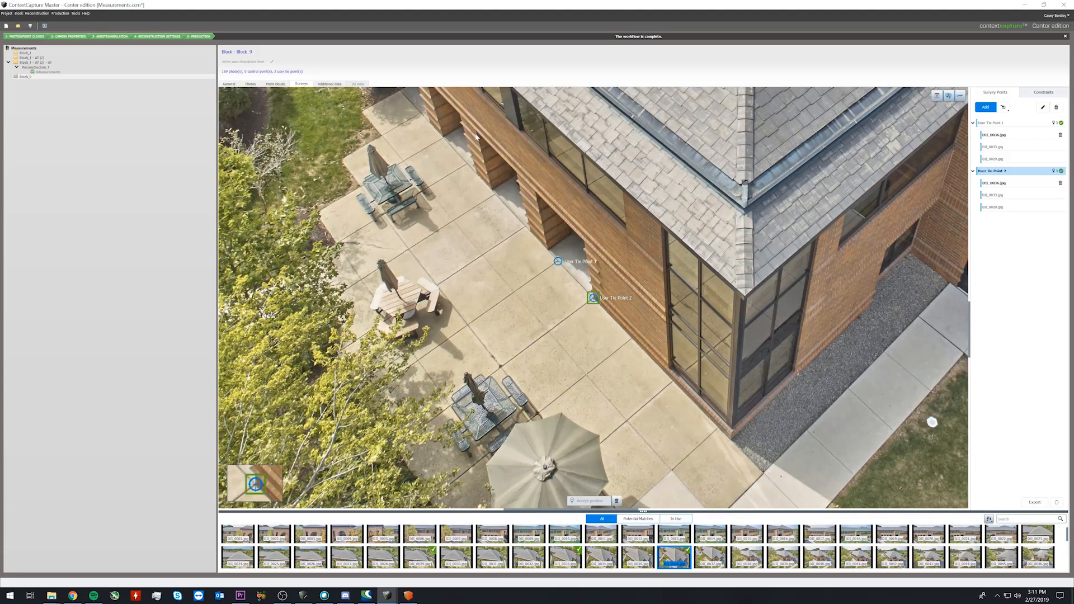
Add a scale constraint between User Tie Point 1 and User Tie Point 2.
click(1043, 92)
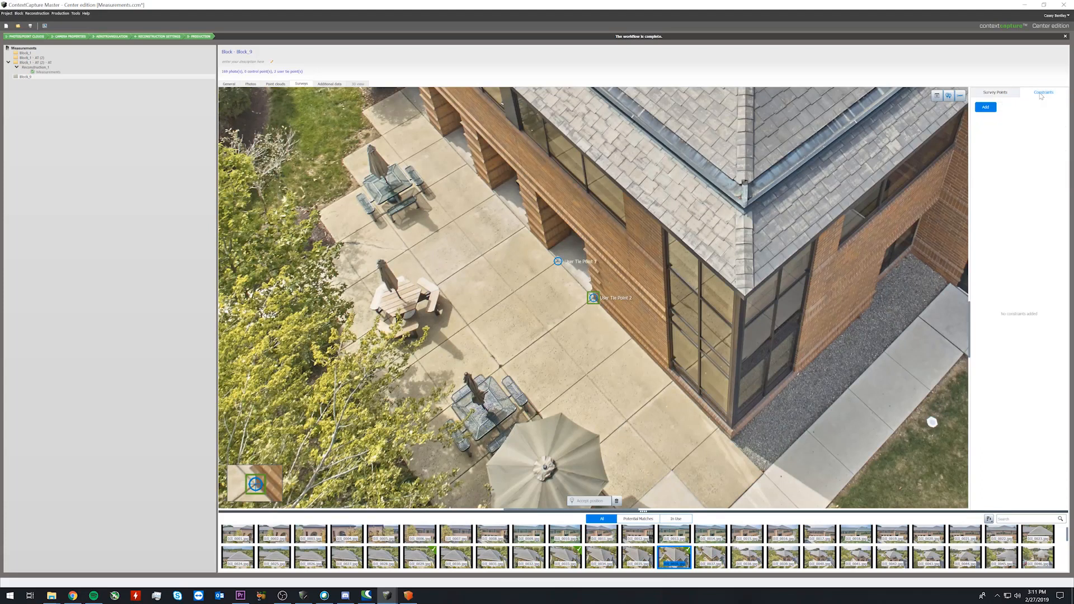
click(985, 107)
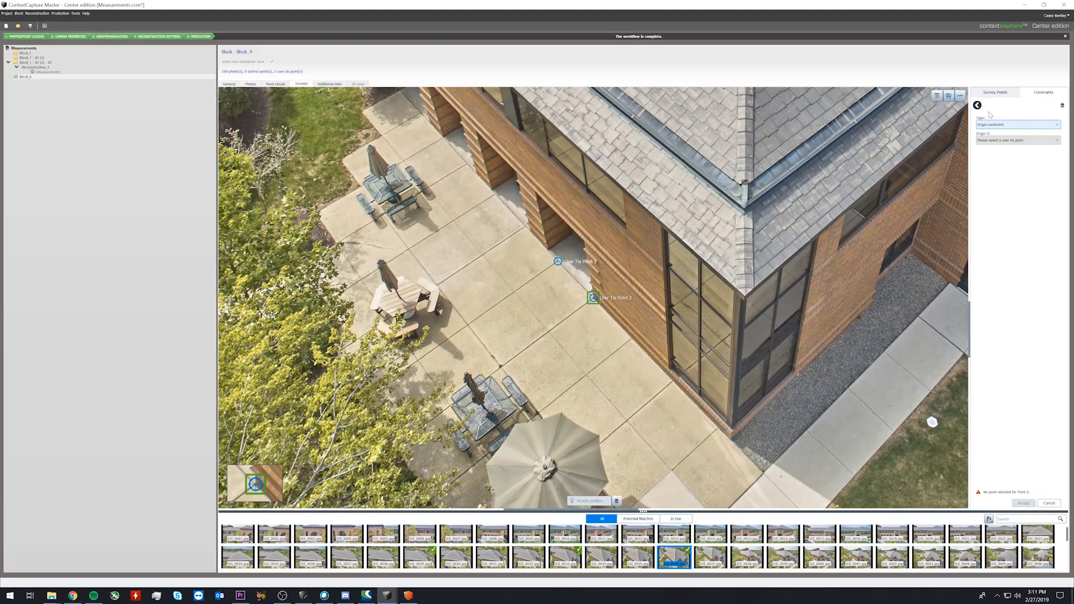
click(1017, 124)
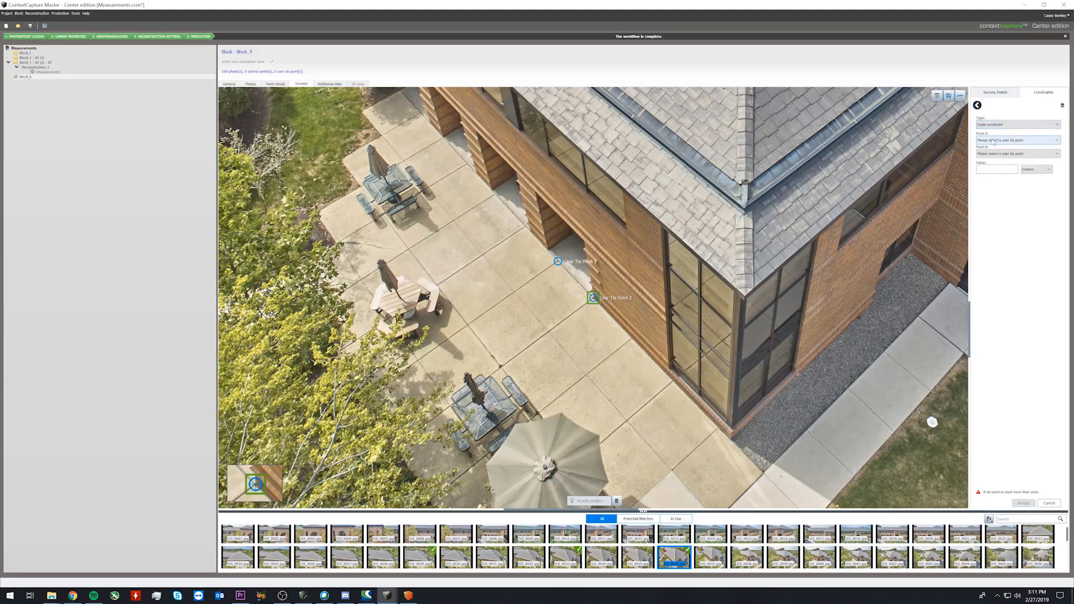
click(1018, 140)
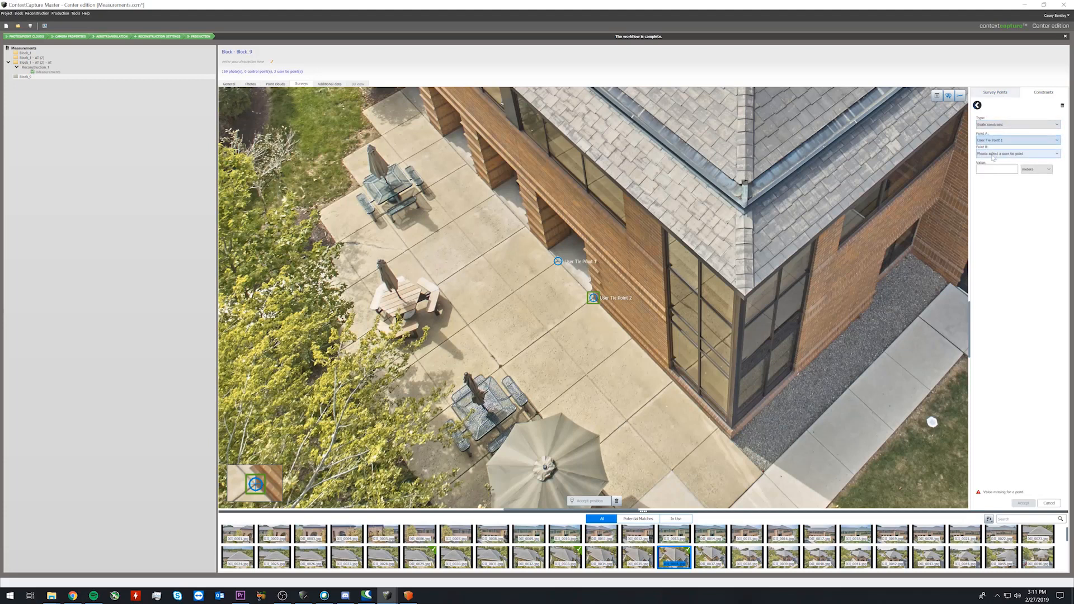
click(1018, 153)
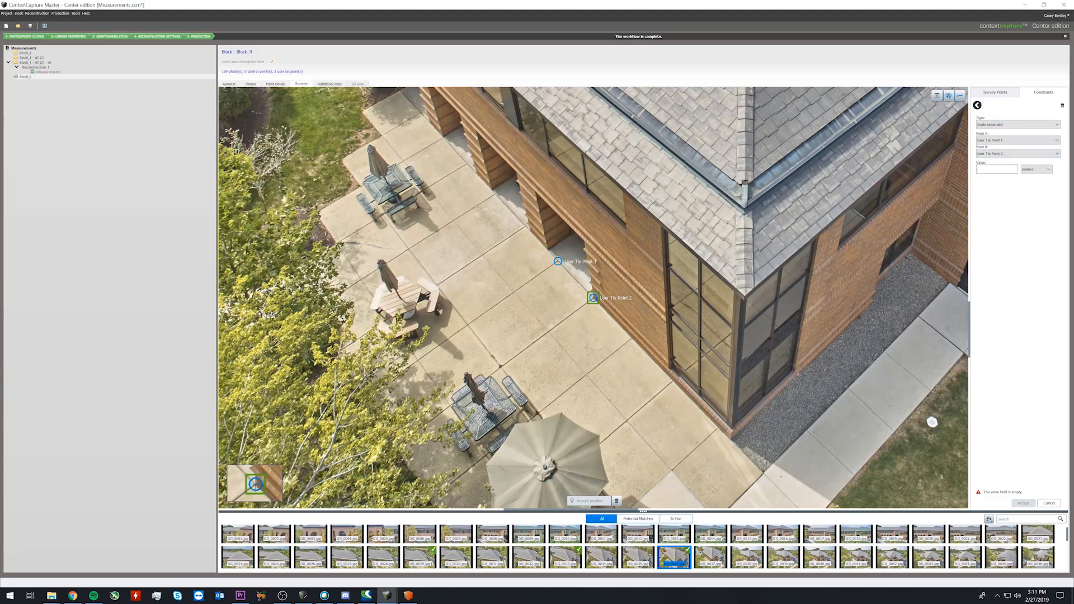
Enter the known distance, choose its unit and accept the scale constraint.
click(997, 169)
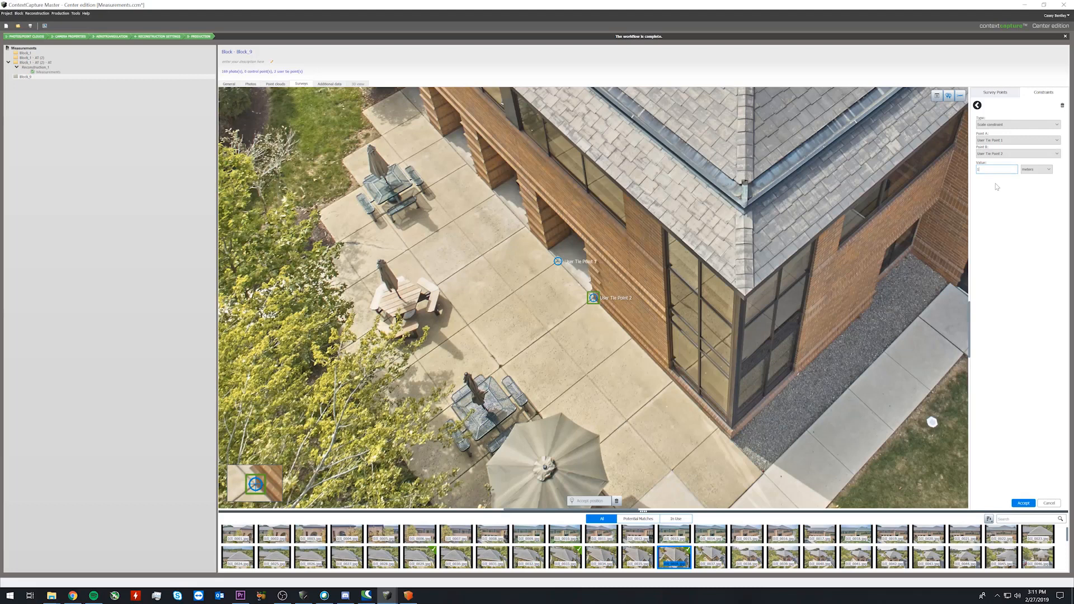
click(1036, 169)
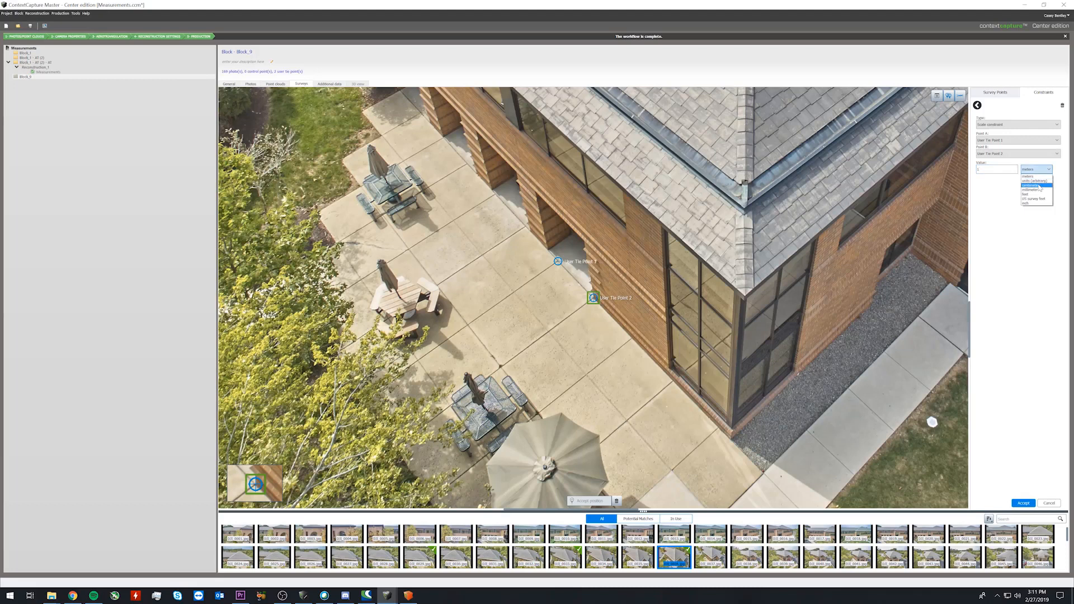
mouse_move(1036, 194)
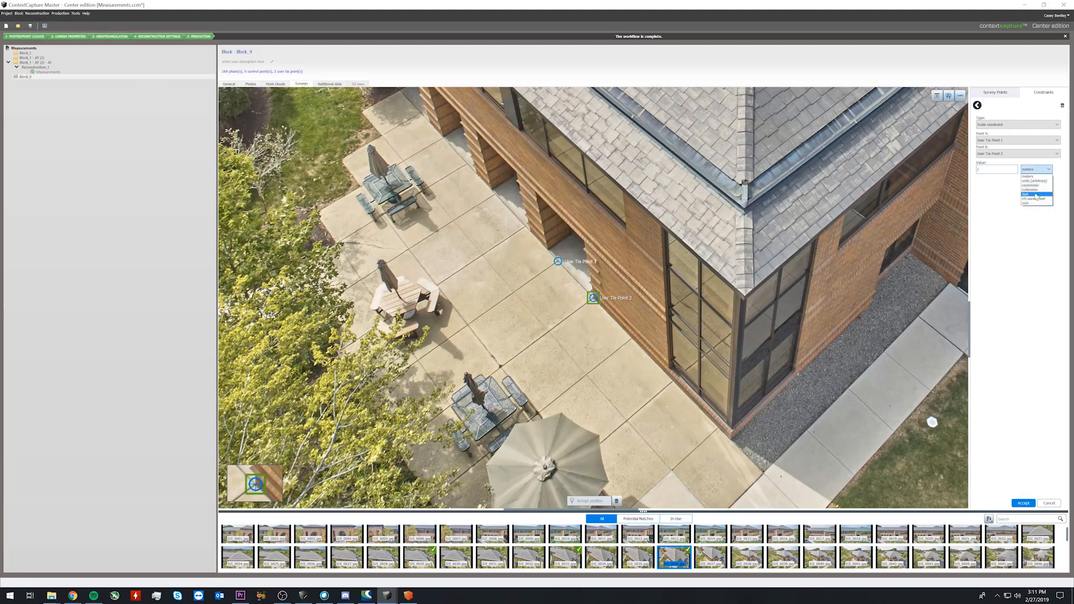
mouse_move(1035, 181)
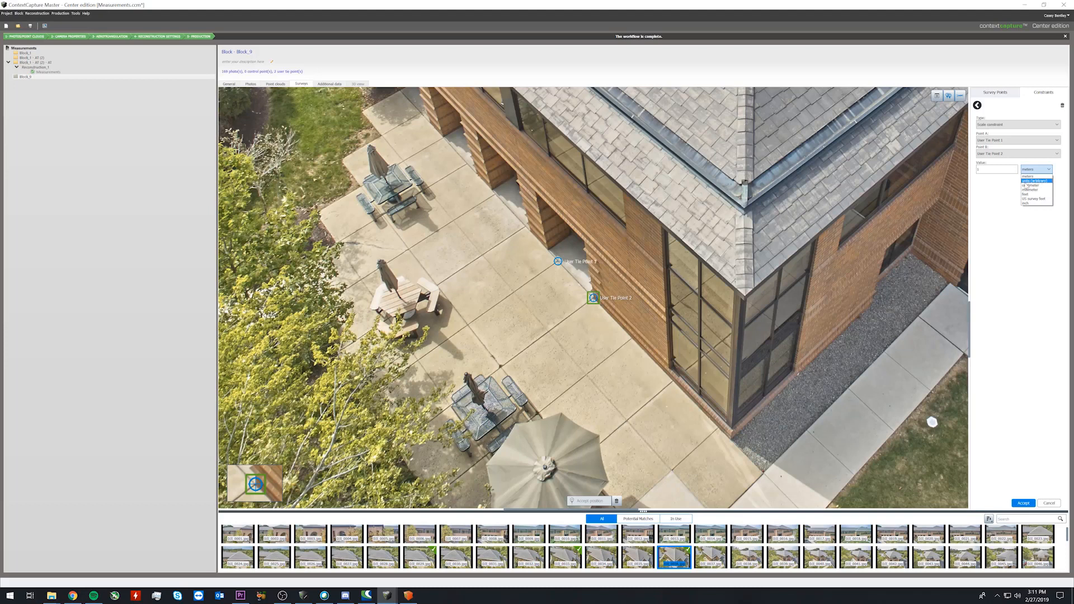
click(1028, 176)
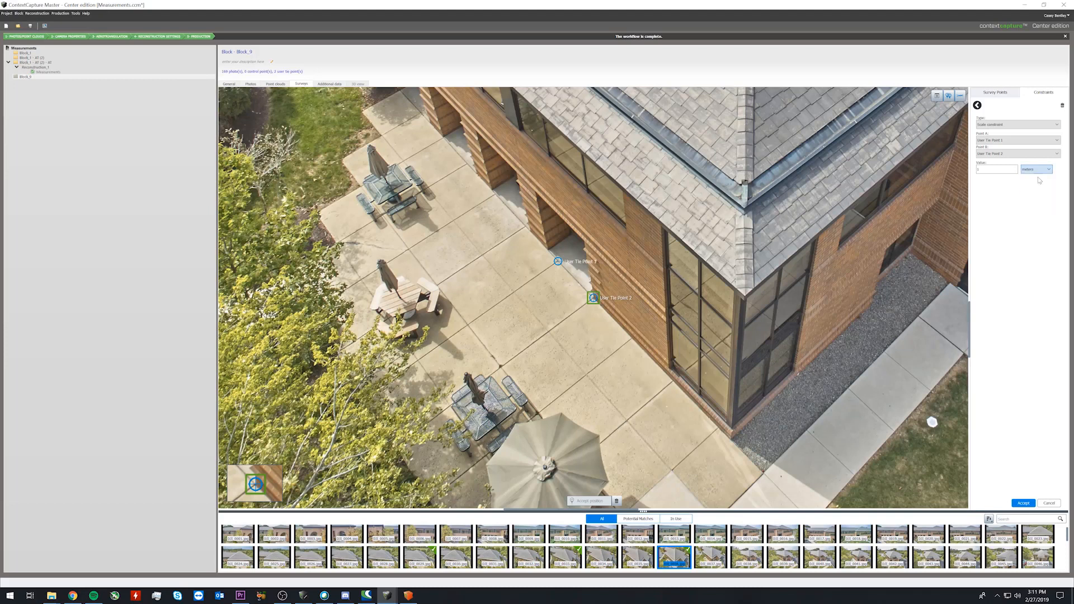
click(1023, 503)
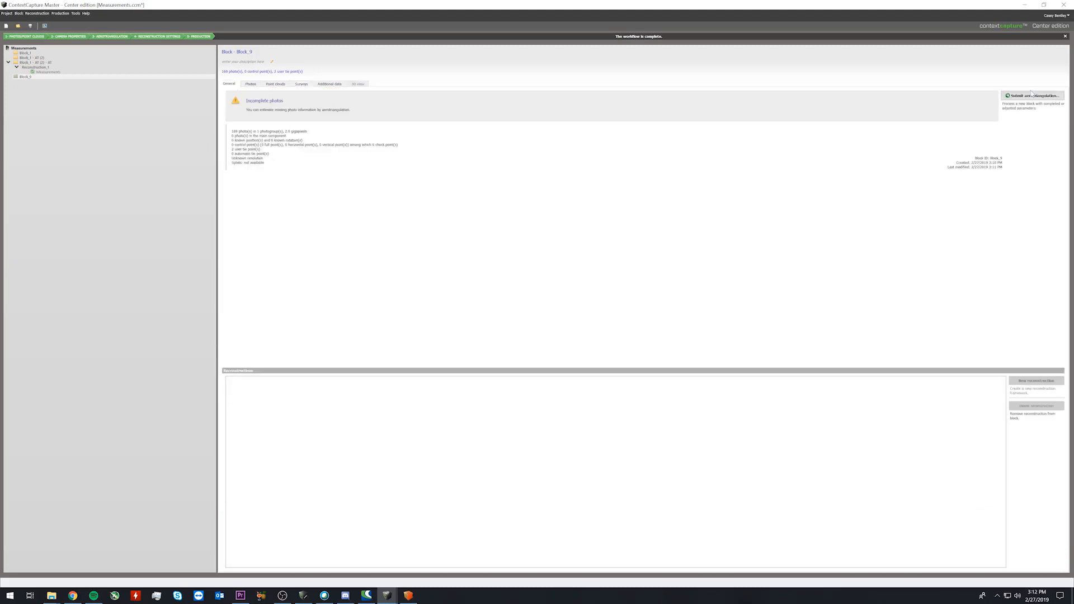
Run aerotriangulation using positioning constraints on user tie points, then select the Measurements production.
click(1033, 95)
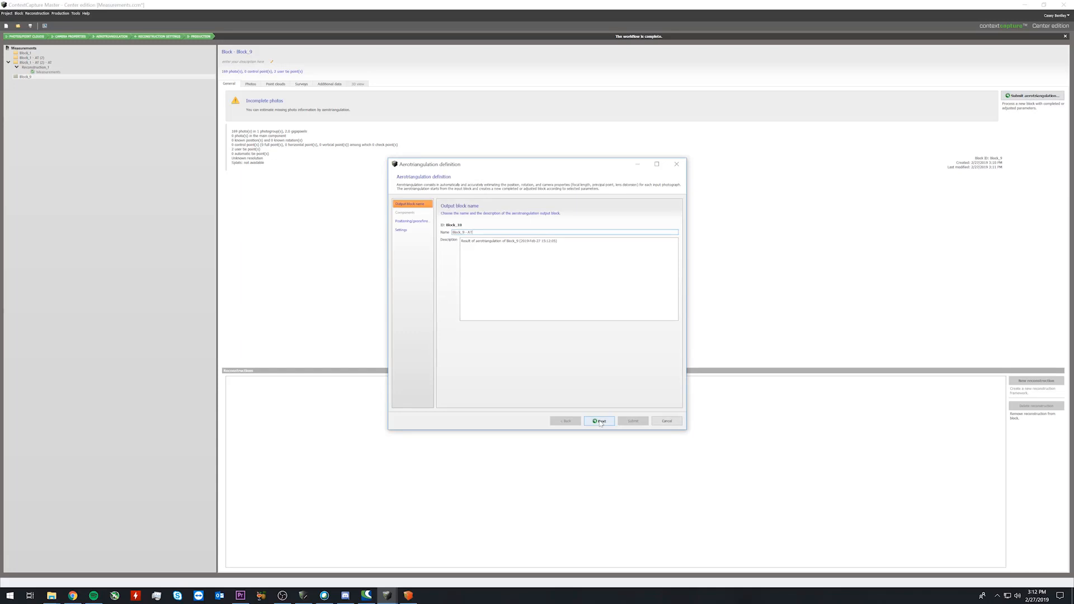
click(599, 420)
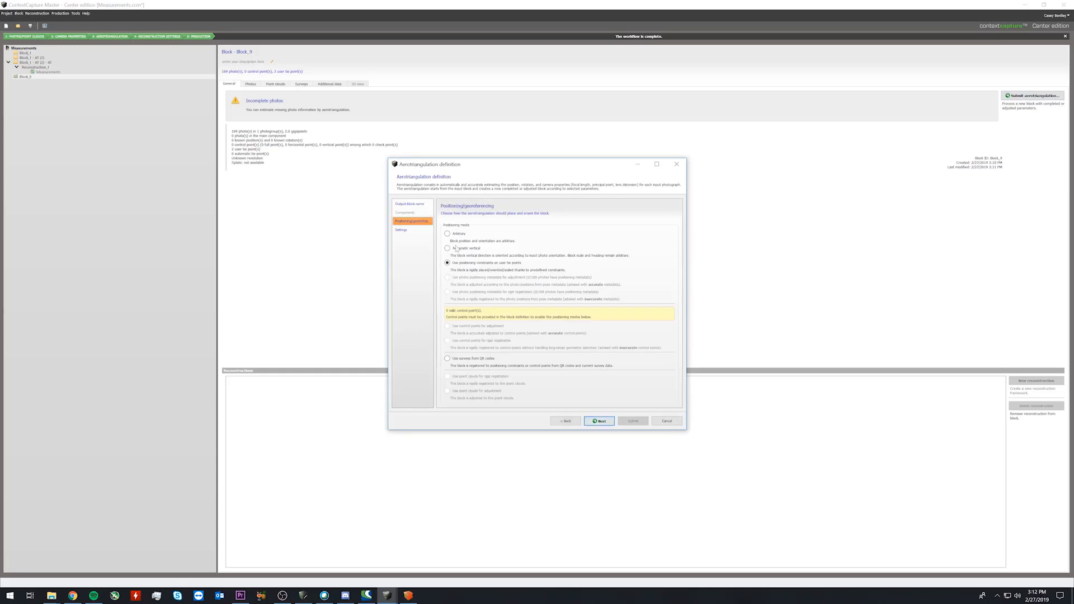
click(448, 247)
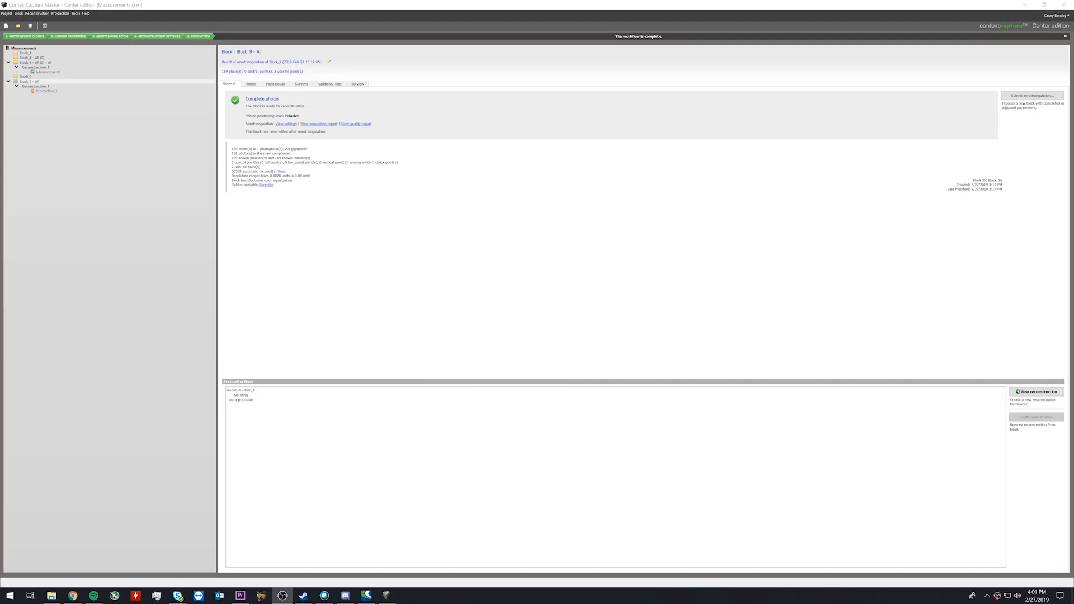
mouse_move(619, 265)
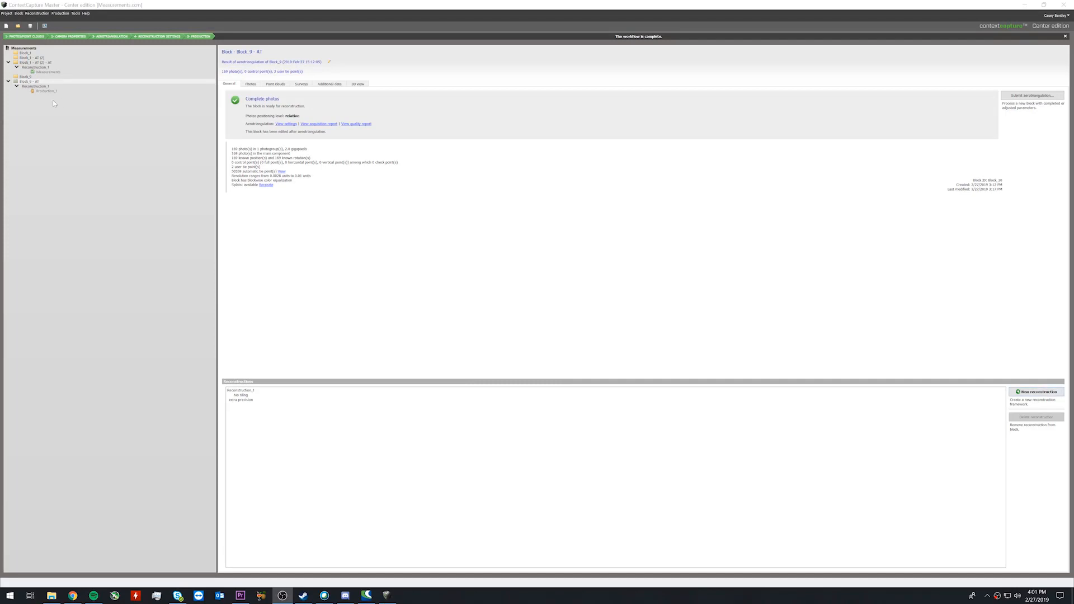
click(46, 91)
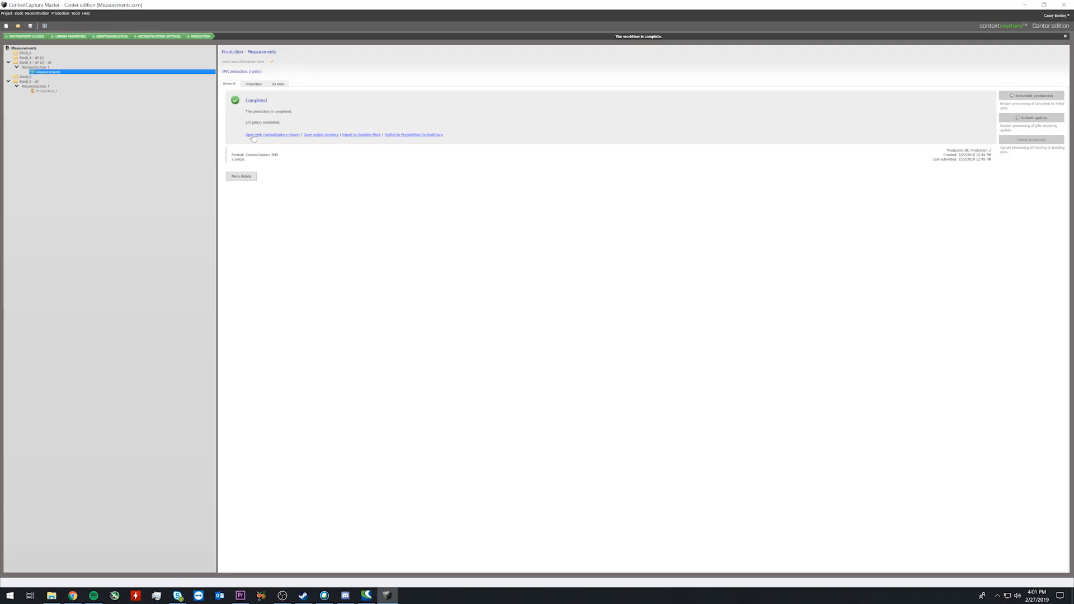
Launch the finished Measurements model in ContextCapture Viewer.
click(271, 134)
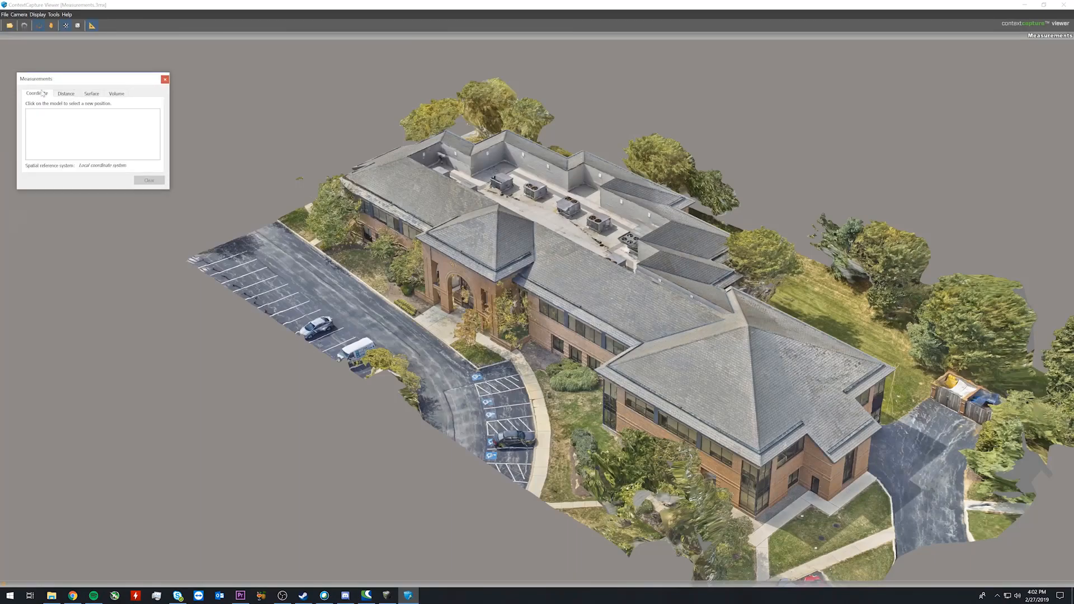
Read a point coordinate, then measure a 2.20 m distance across the patio.
click(401, 340)
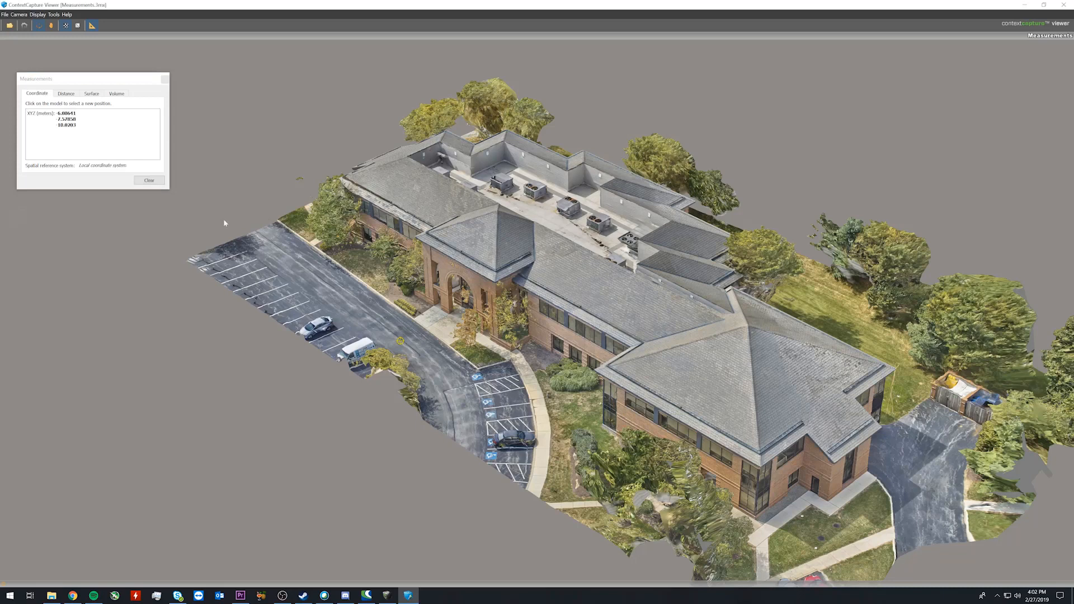
mouse_move(93, 175)
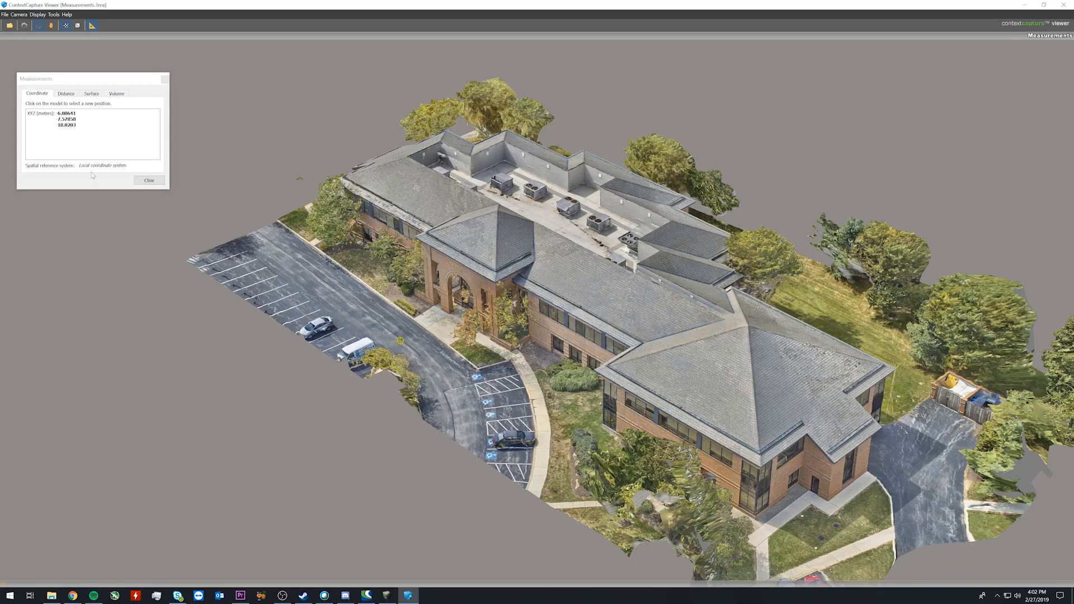
mouse_move(92, 175)
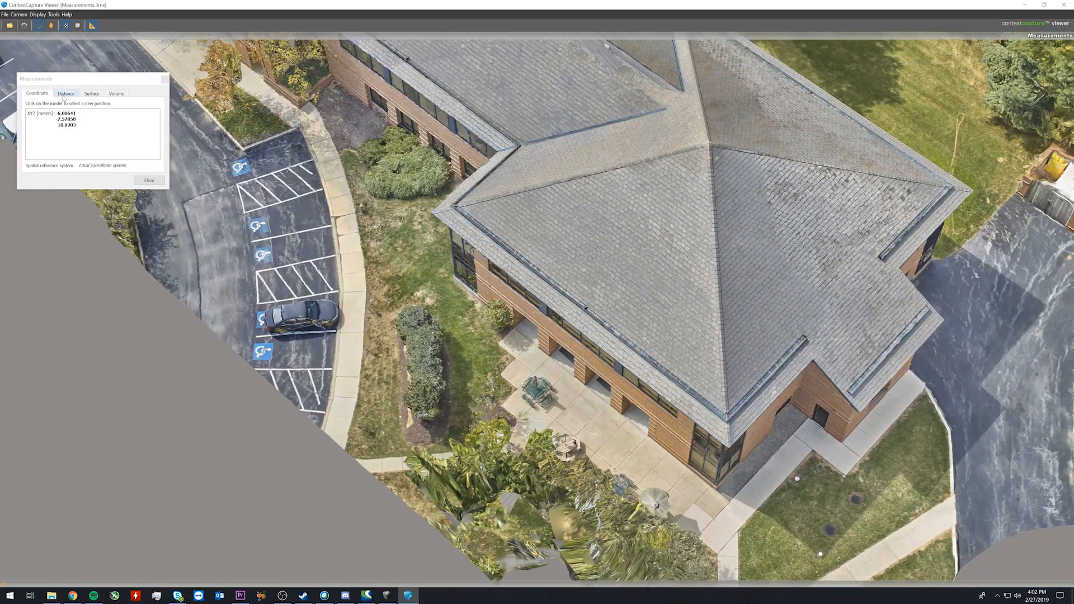
click(65, 93)
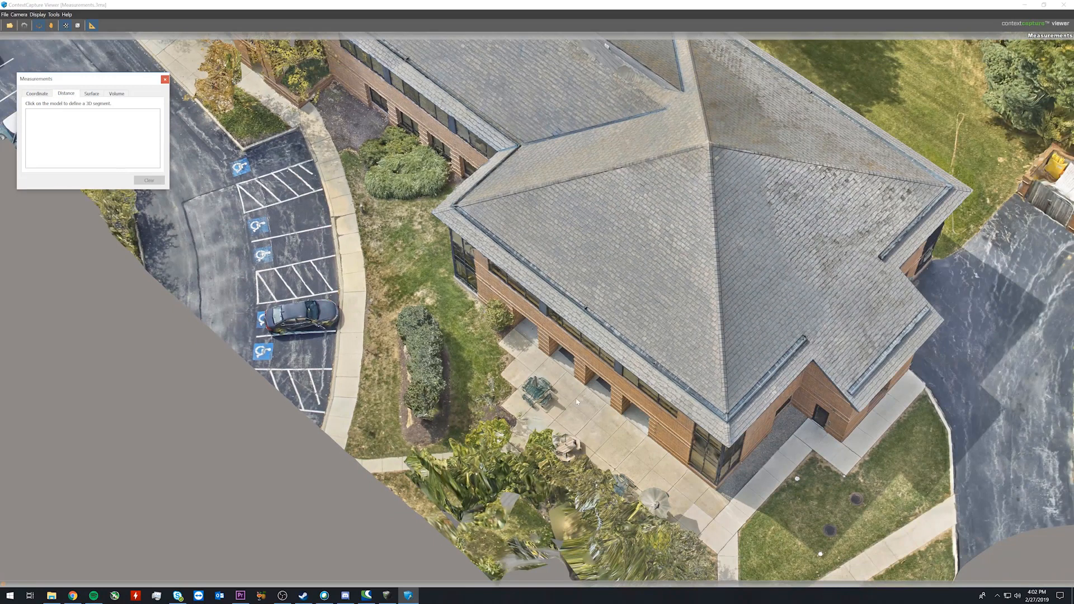
click(617, 439)
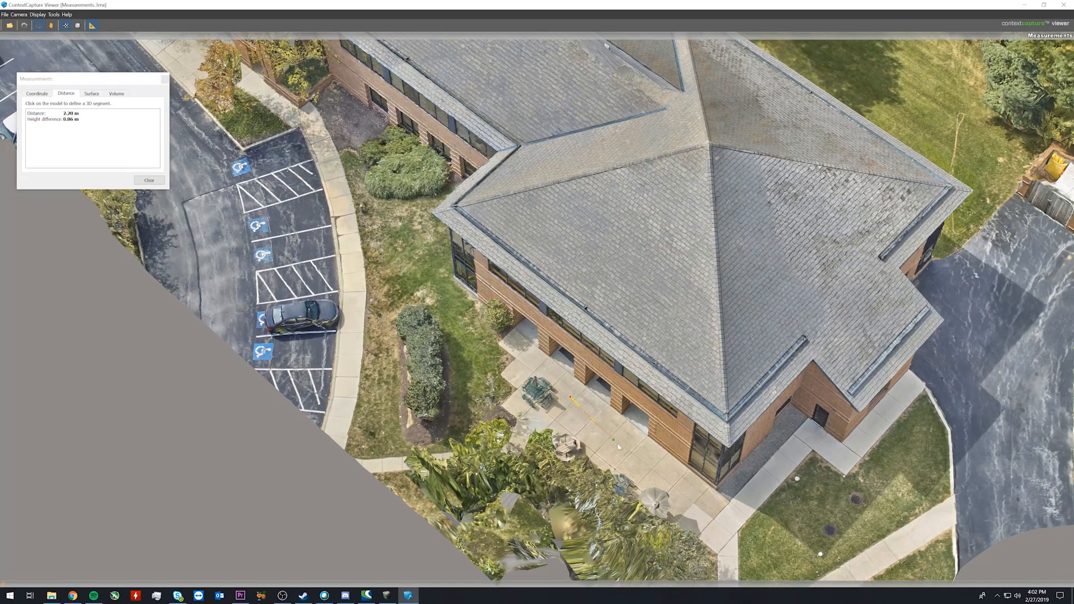